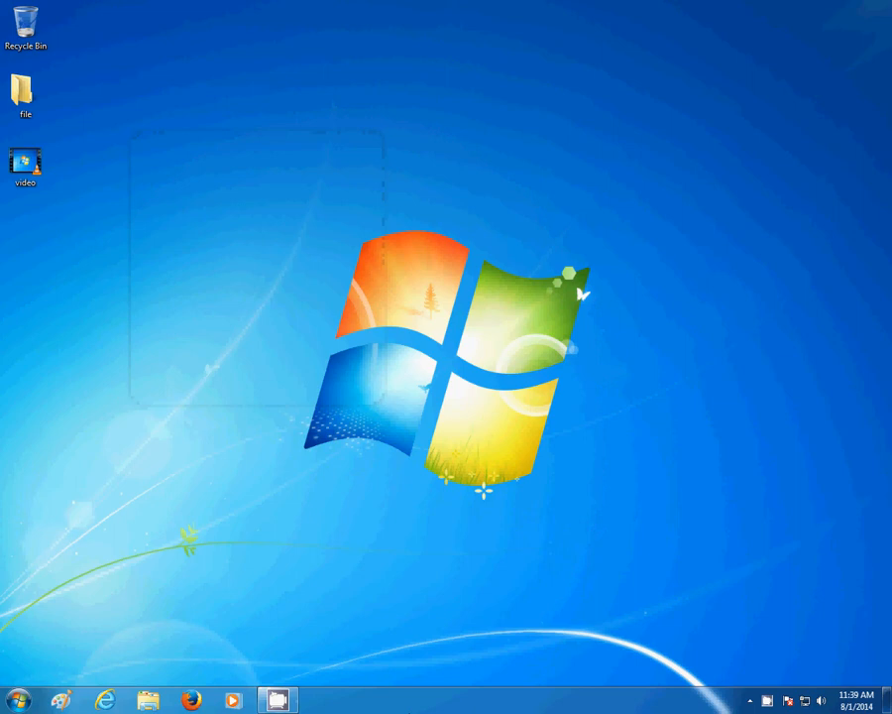
Launch Movie Maker by searching 'movi' from the Start menu
click(16, 699)
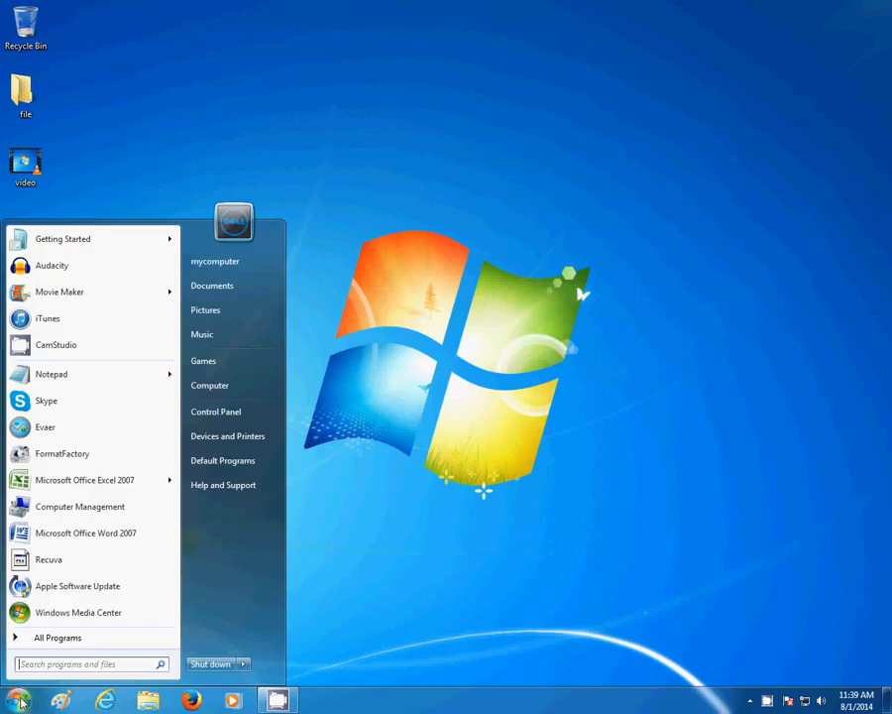
text(movie maker)
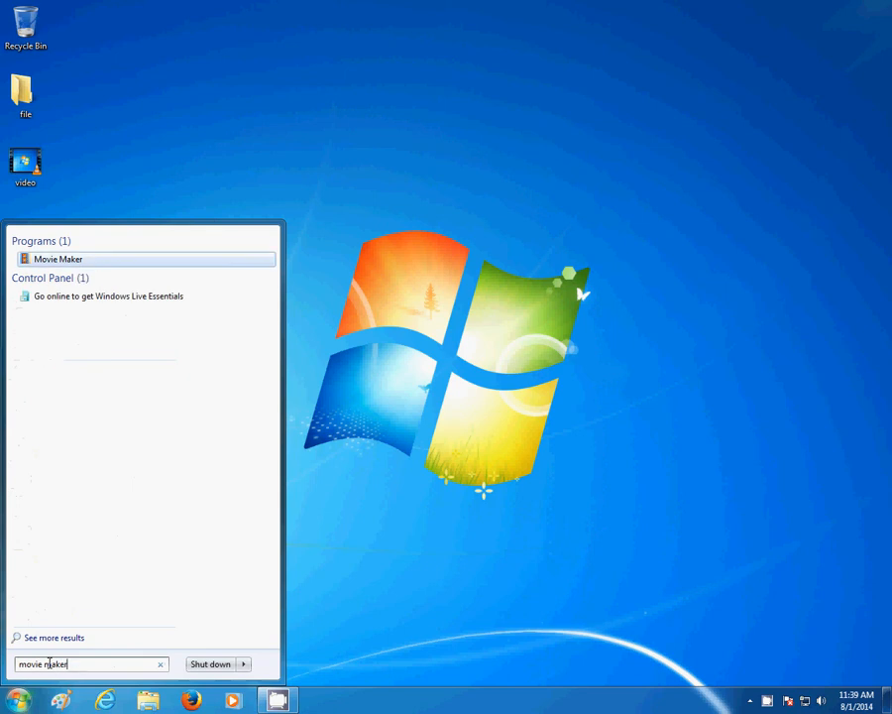
click(59, 258)
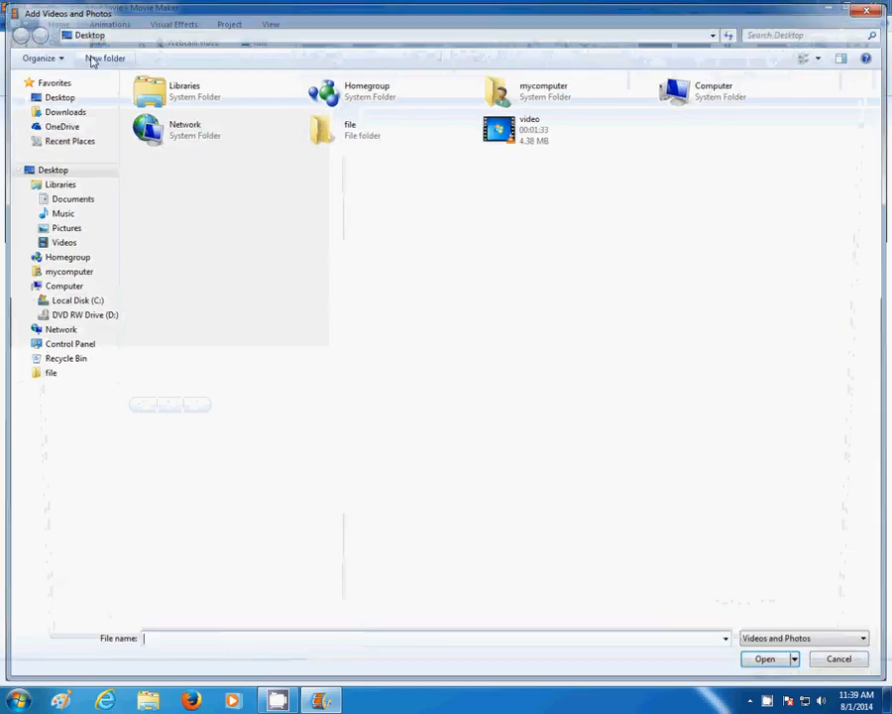
Import the video file from the Desktop into the storyboard
click(763, 658)
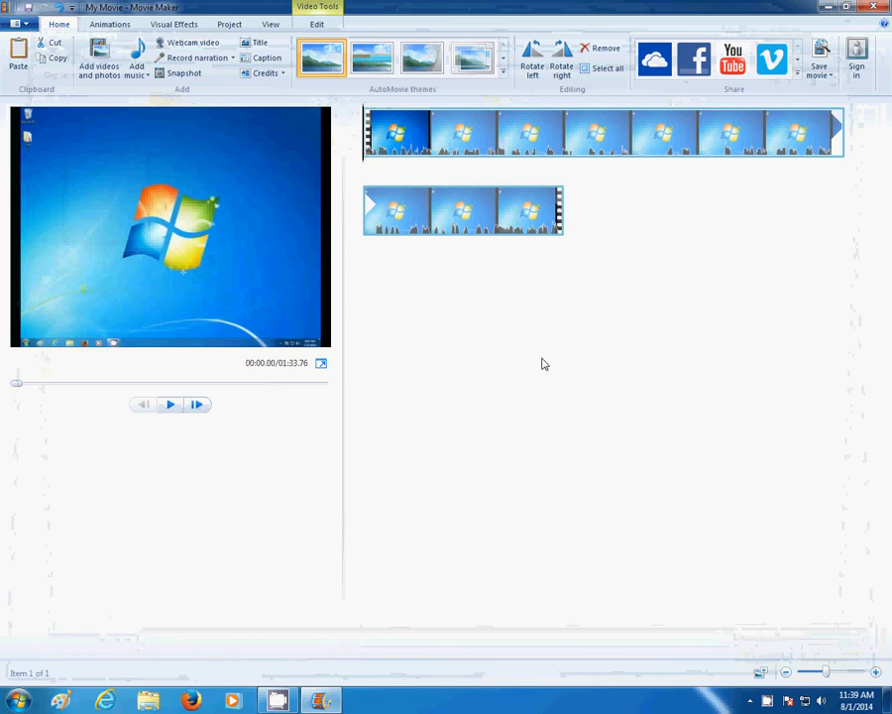
mouse_move(55, 393)
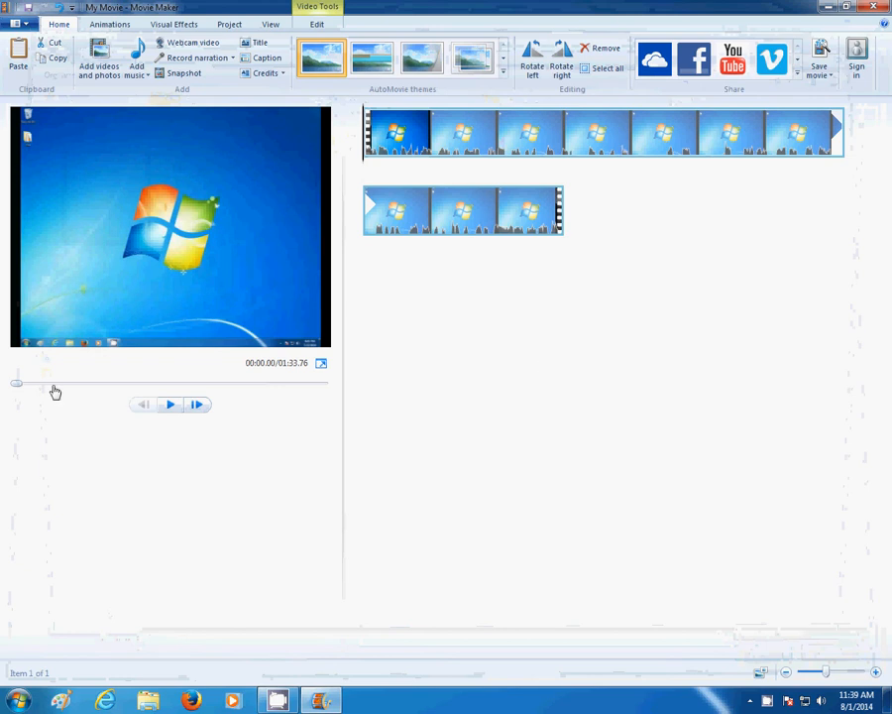
Move playback to about 00:28 and show the Video Tools editing options
drag(16, 385, 99, 385)
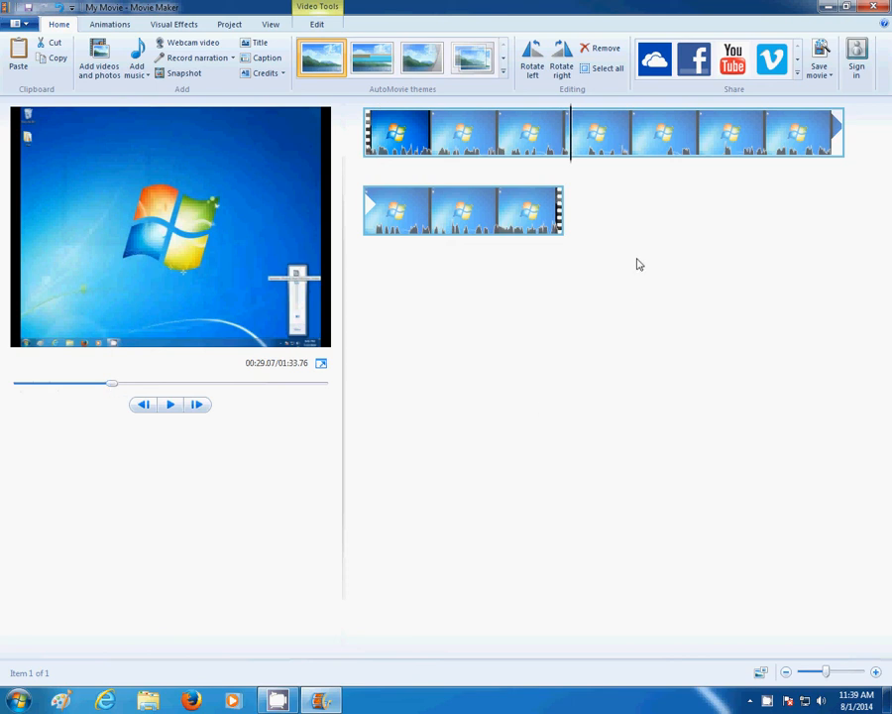
mouse_move(571, 171)
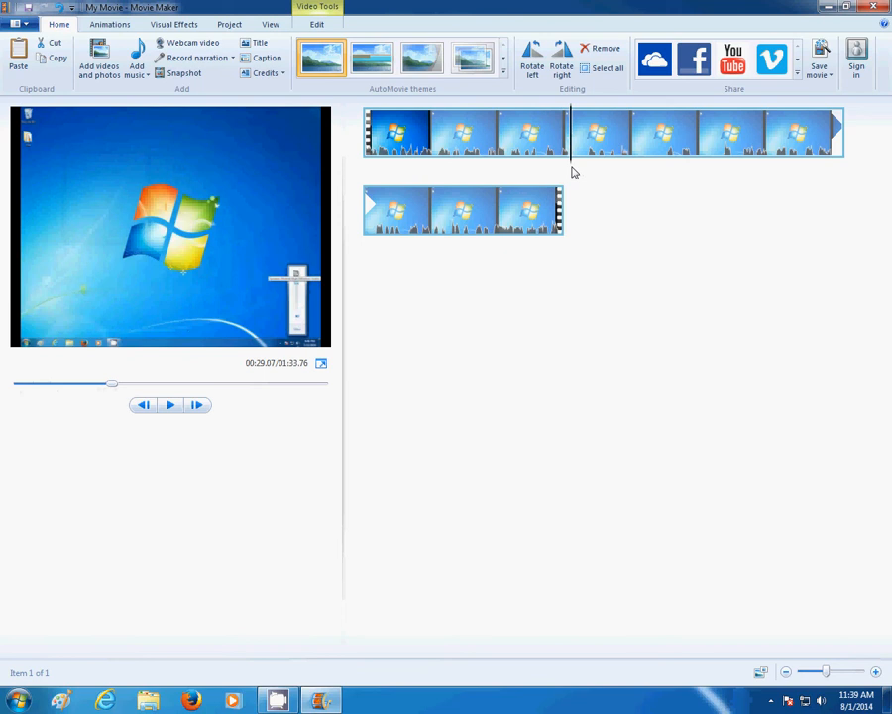
click(317, 24)
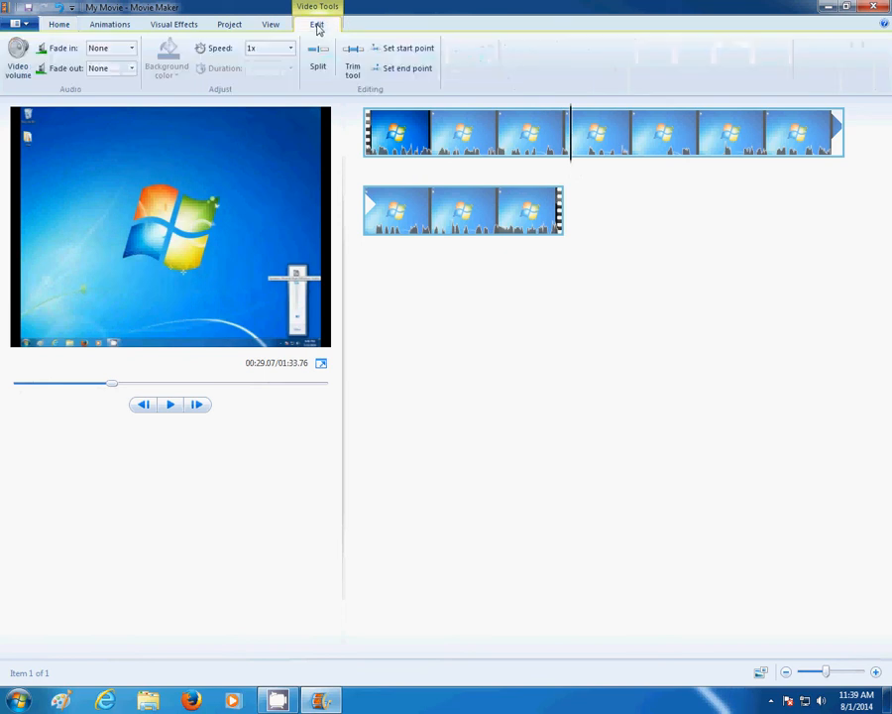
Split the clip near 28 s and again near 53 s, then select the middle piece
click(317, 58)
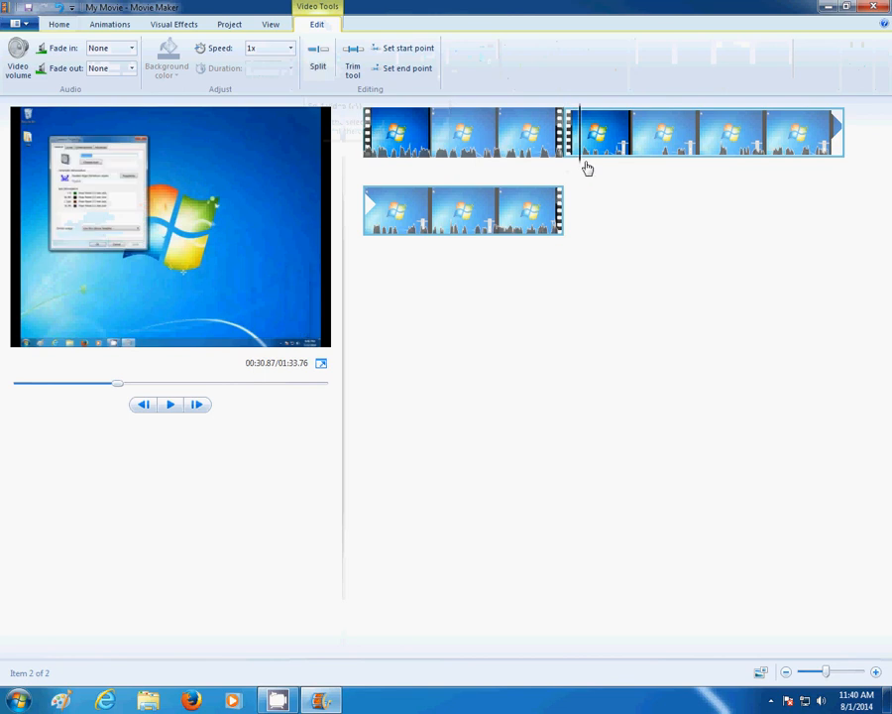
click(682, 129)
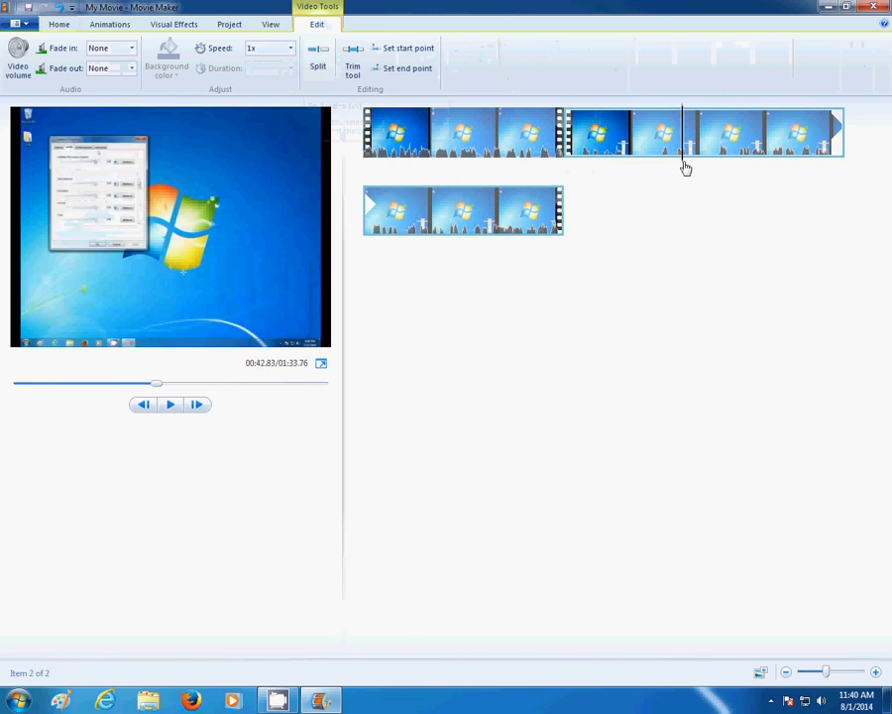
click(750, 135)
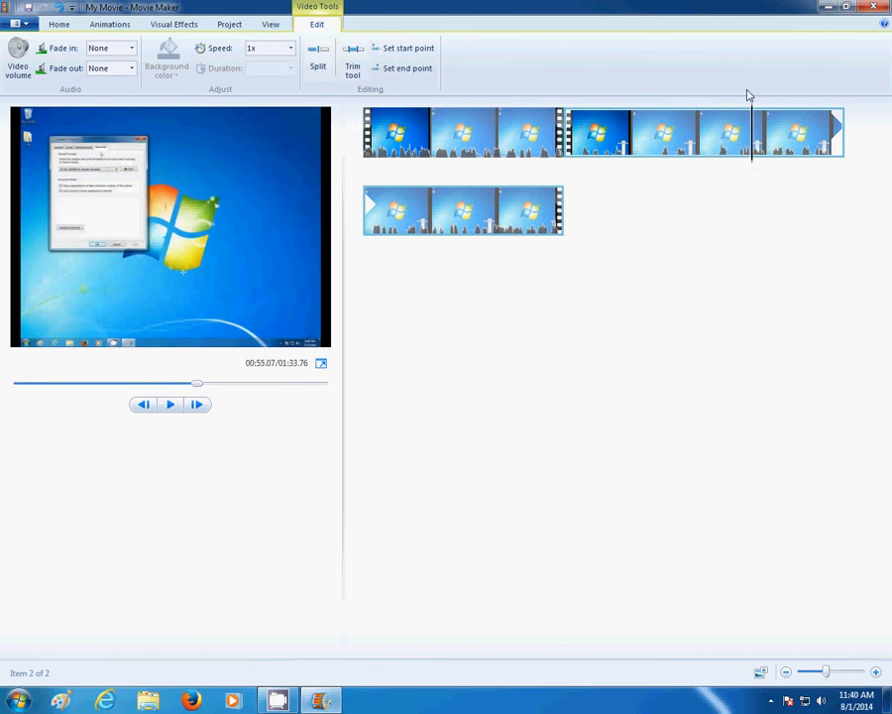
mouse_move(341, 36)
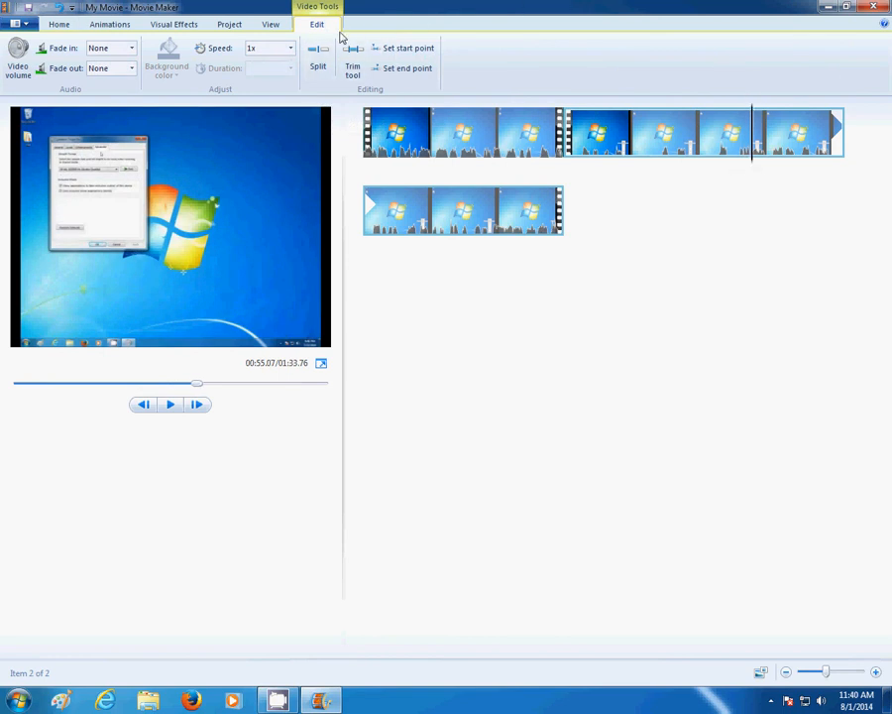
click(317, 60)
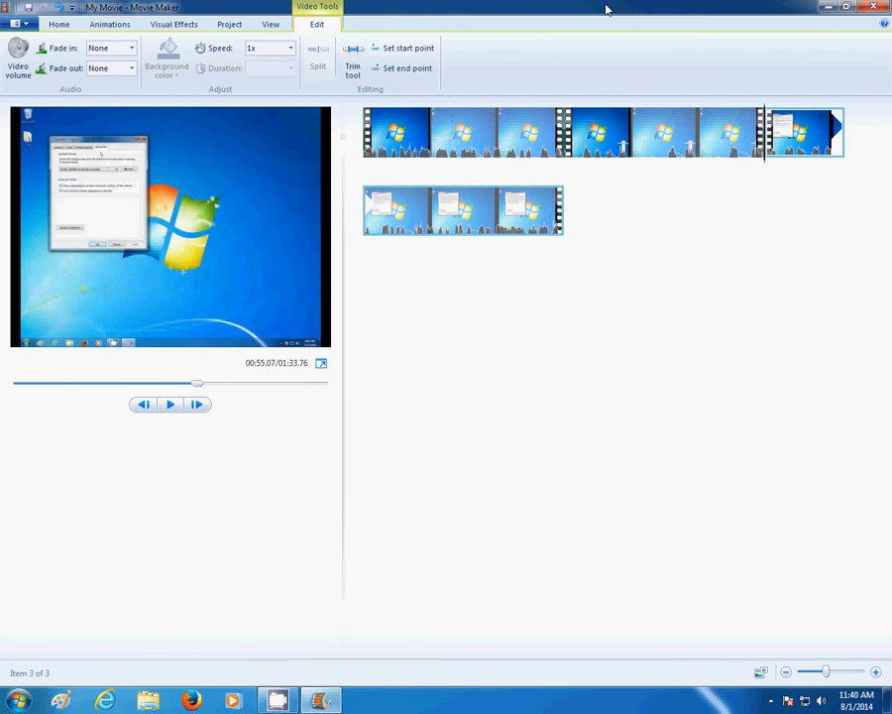
mouse_move(664, 131)
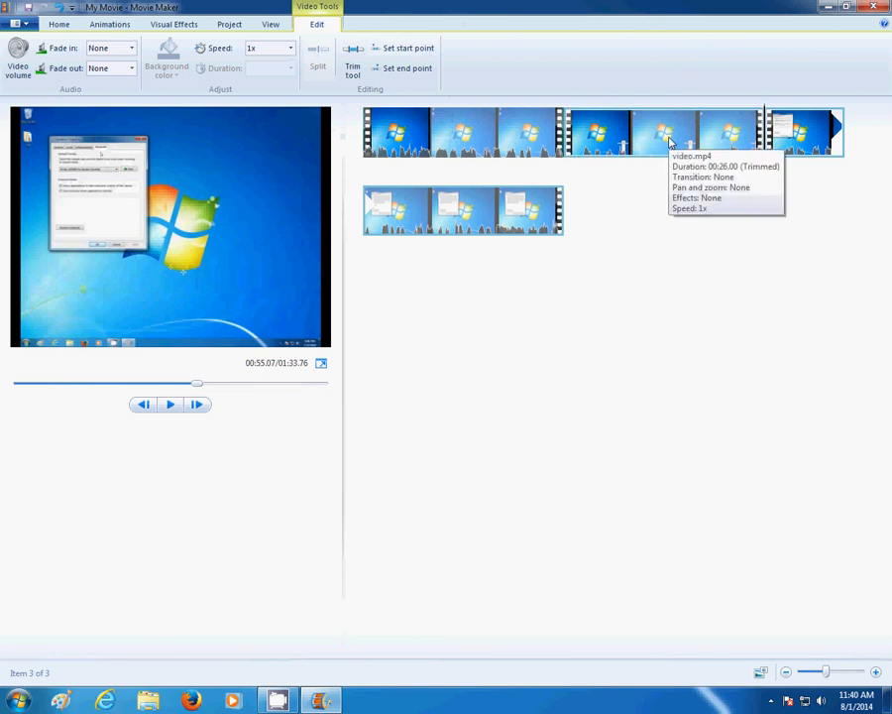
click(664, 131)
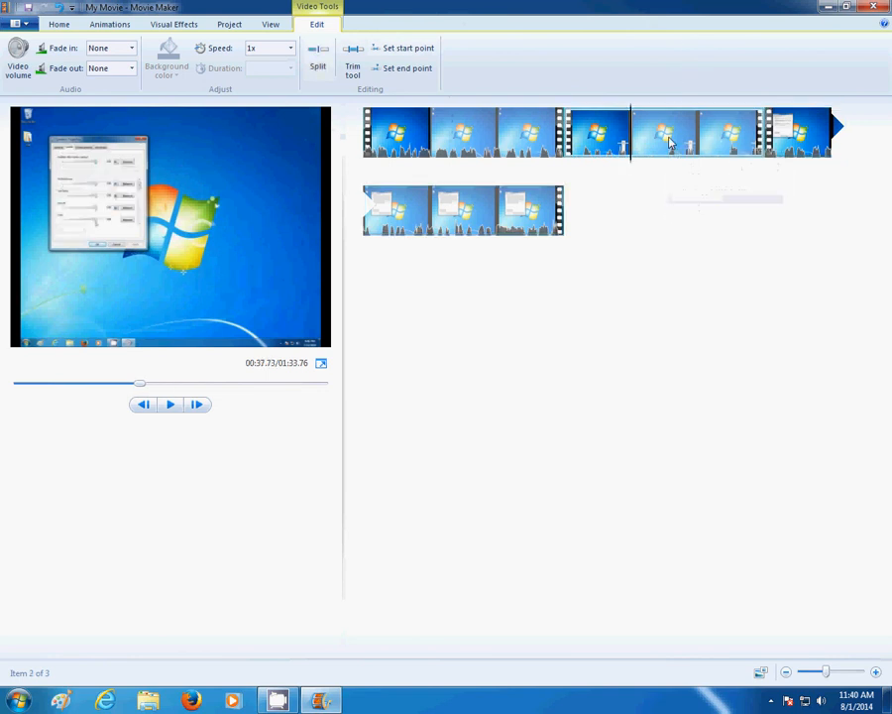